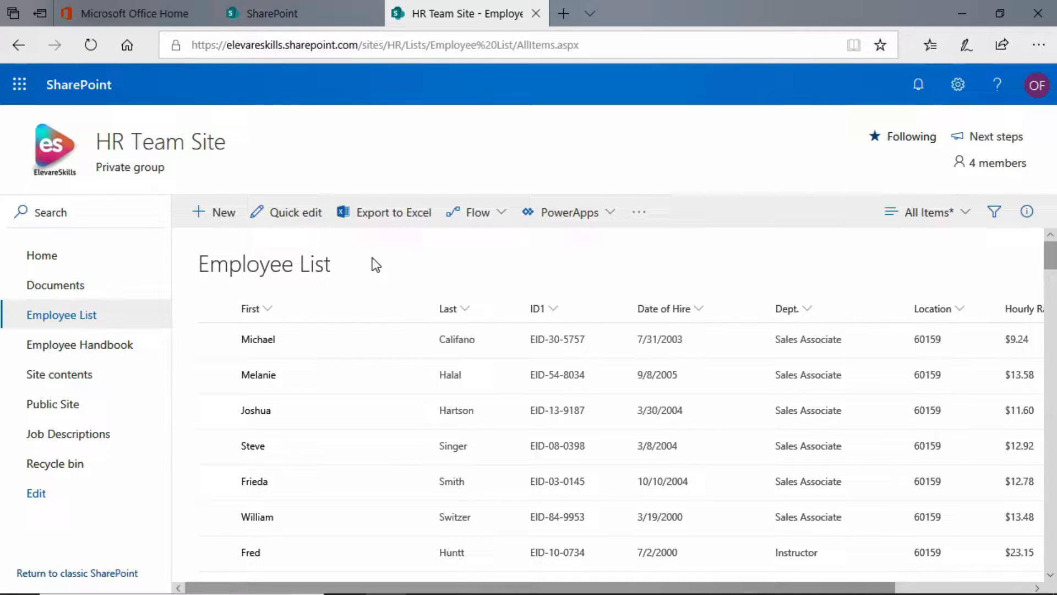
pyautogui.moveTo(220, 232)
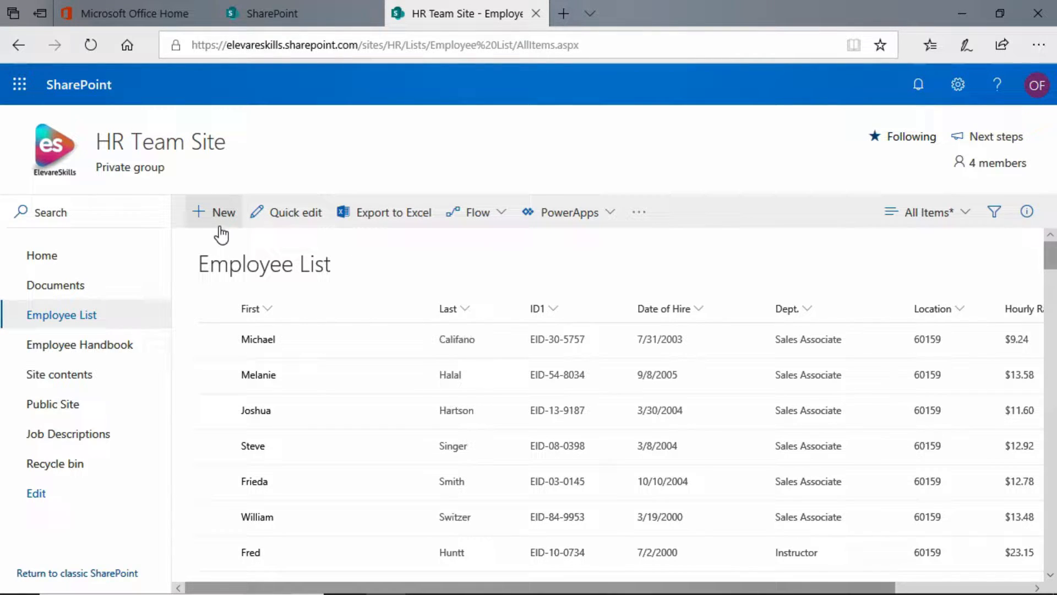
pyautogui.moveTo(222, 223)
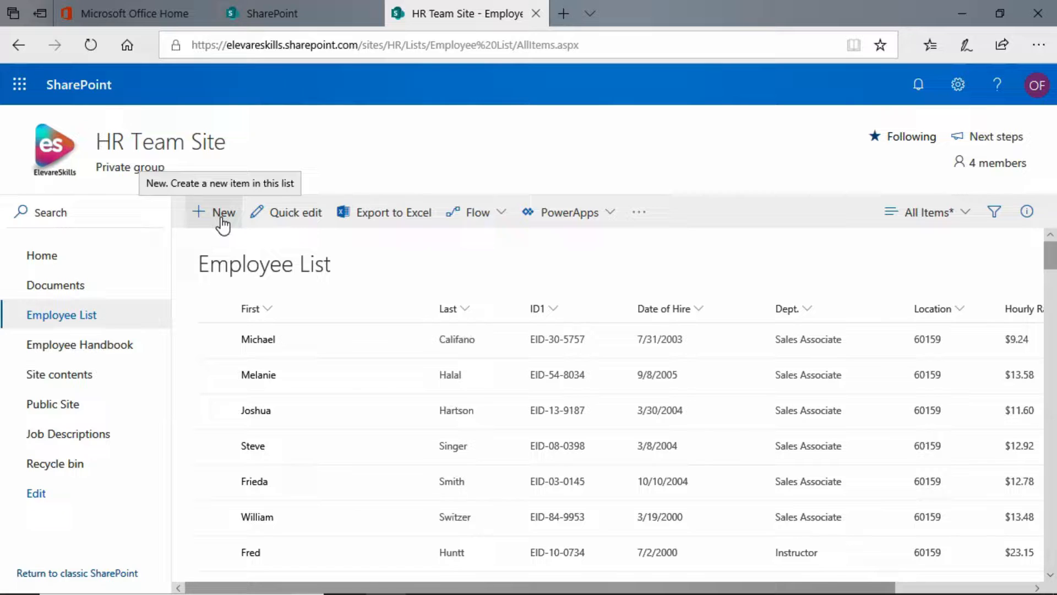
# - Start a new Employee List item with First name Bill and Last name Kulterman
pyautogui.click(215, 212)
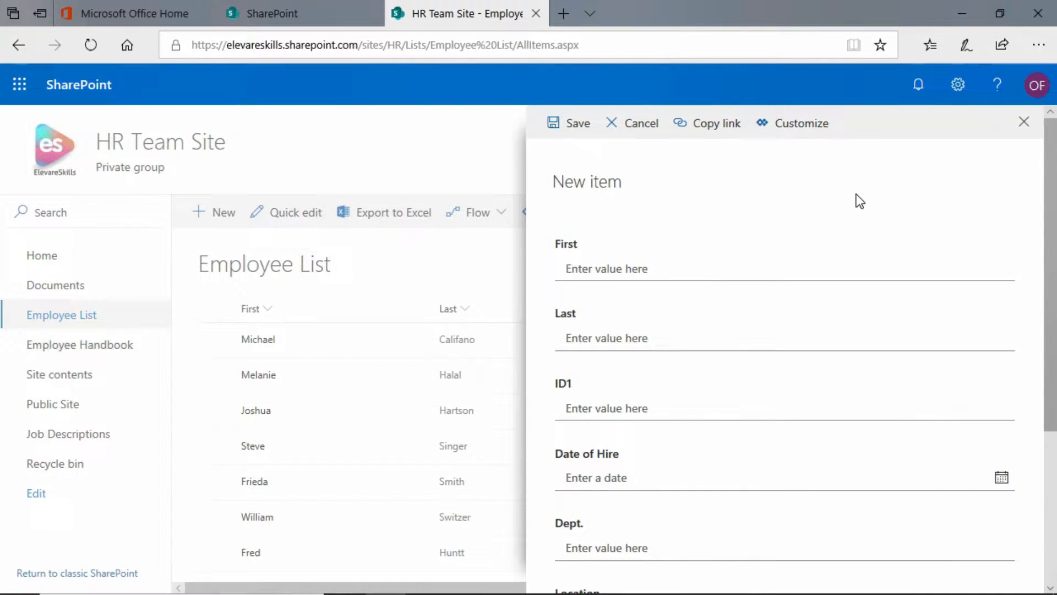
pyautogui.moveTo(829, 254)
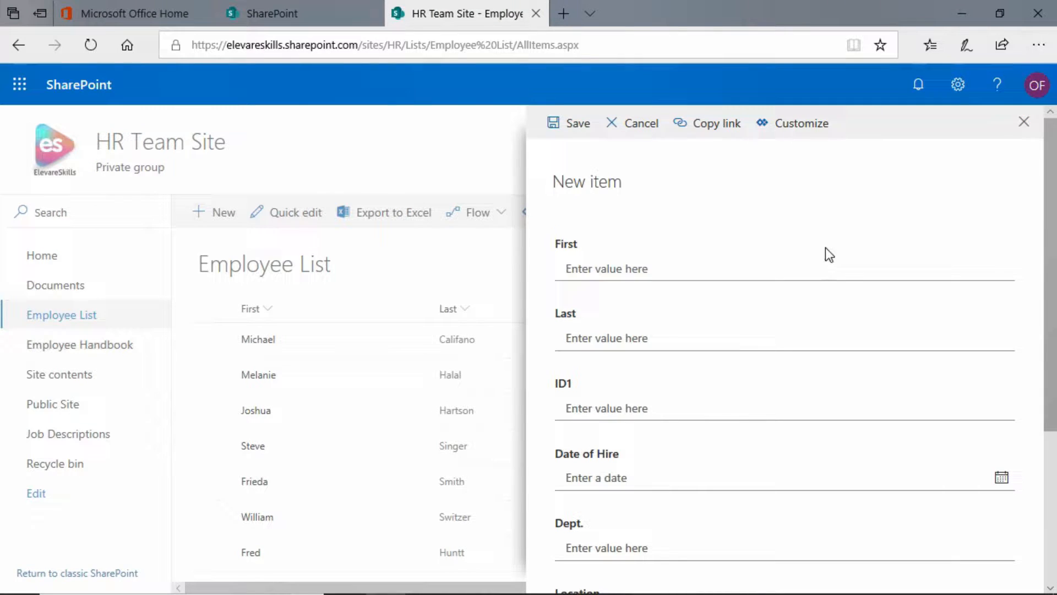
pyautogui.scroll(-3)
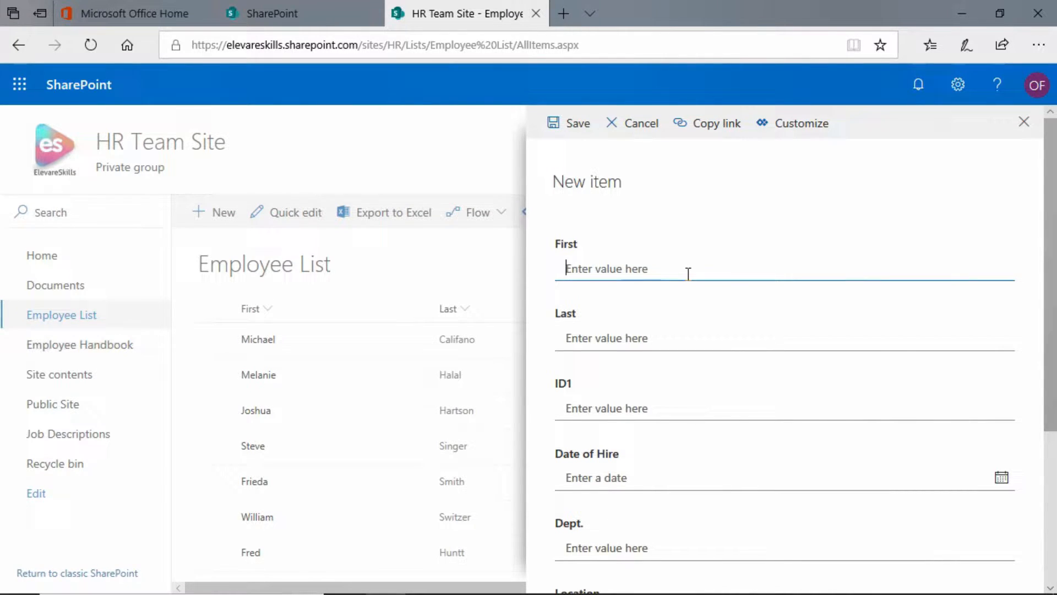
pyautogui.write('Bill')
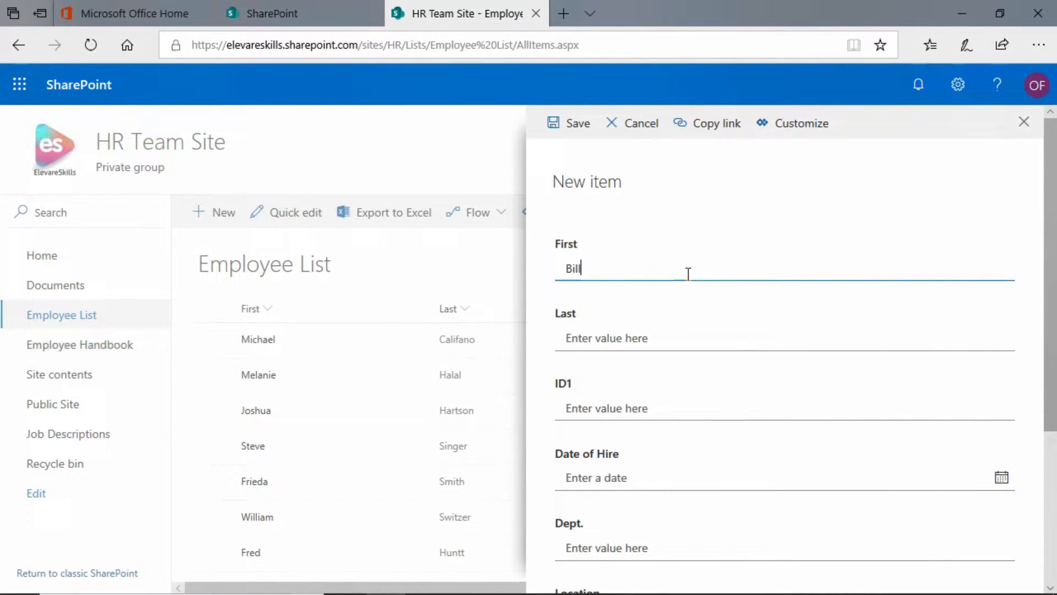
pyautogui.click(606, 339)
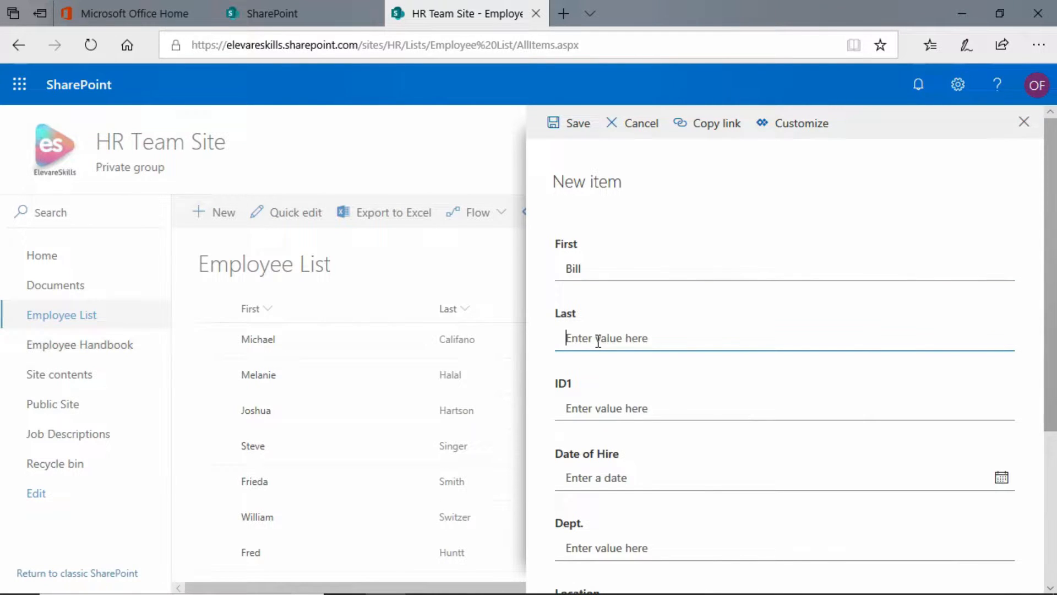
pyautogui.write('Kulterma')
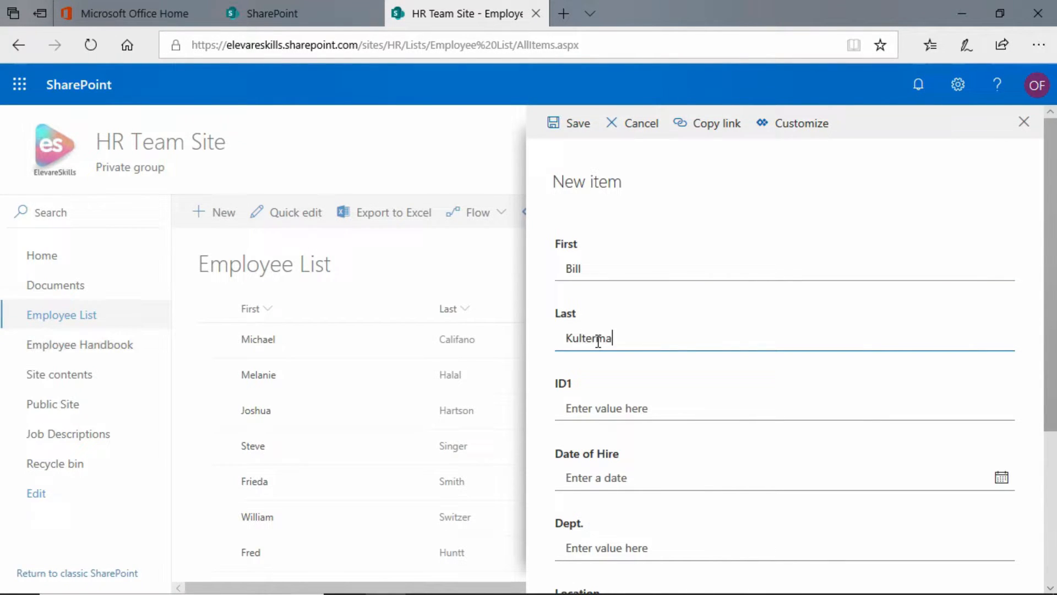
# - Enter EID-62-1795 as the employee's ID1
pyautogui.click(607, 409)
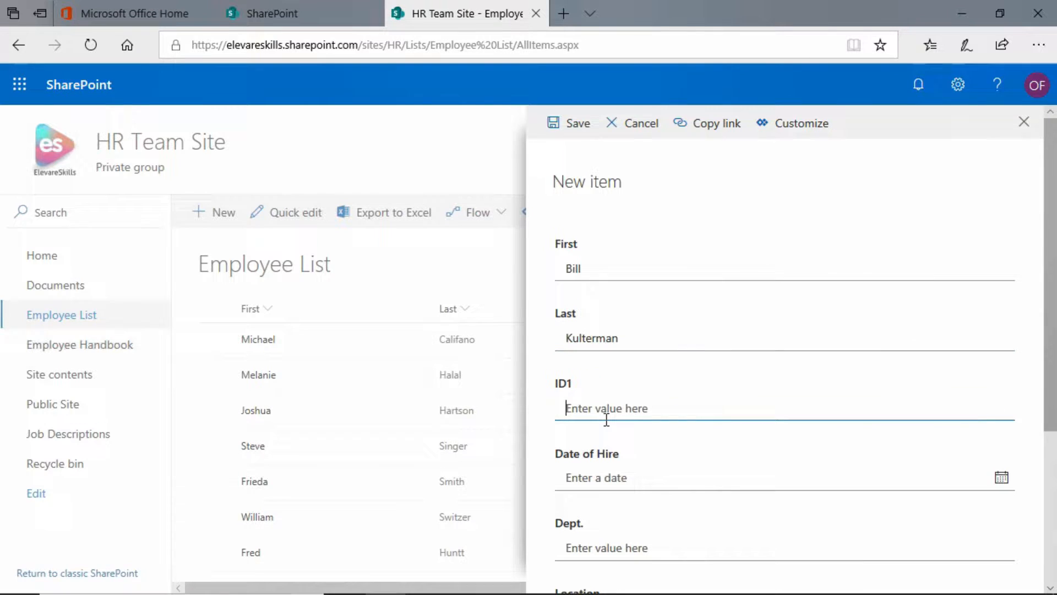
pyautogui.write('E')
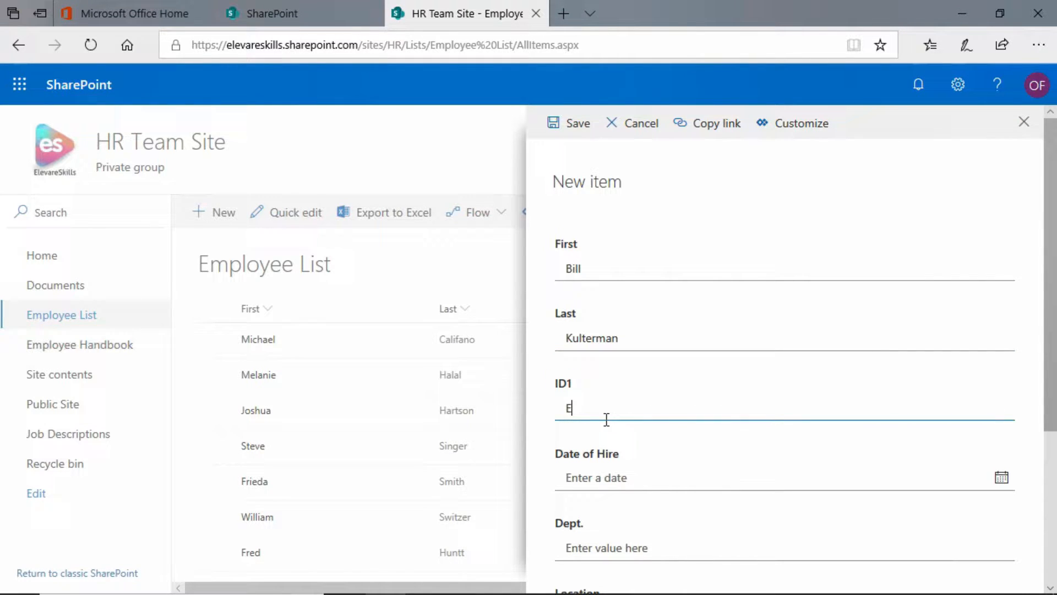
pyautogui.write('ID-')
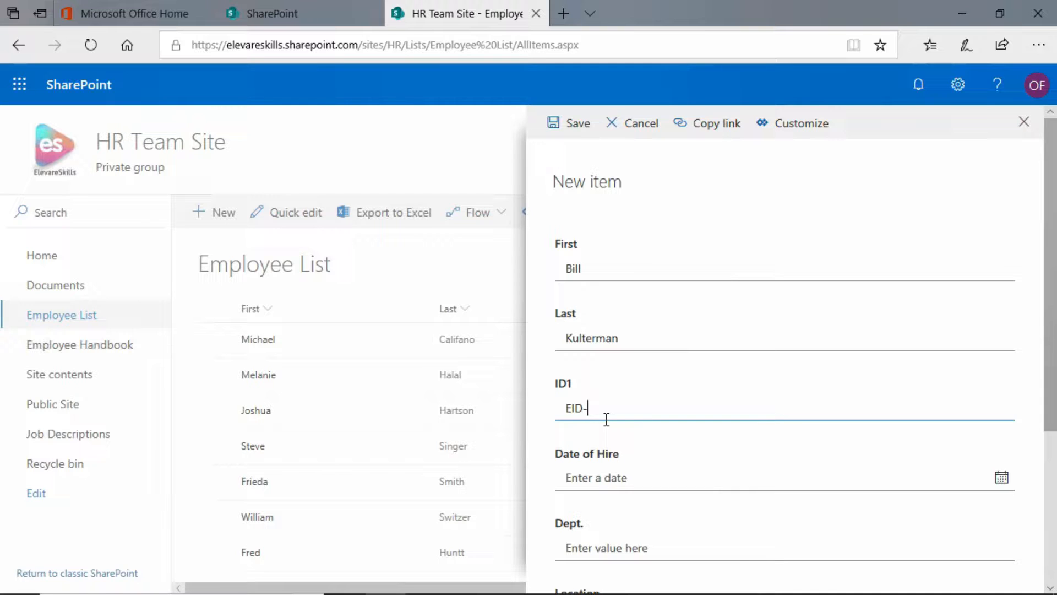
pyautogui.write('62-')
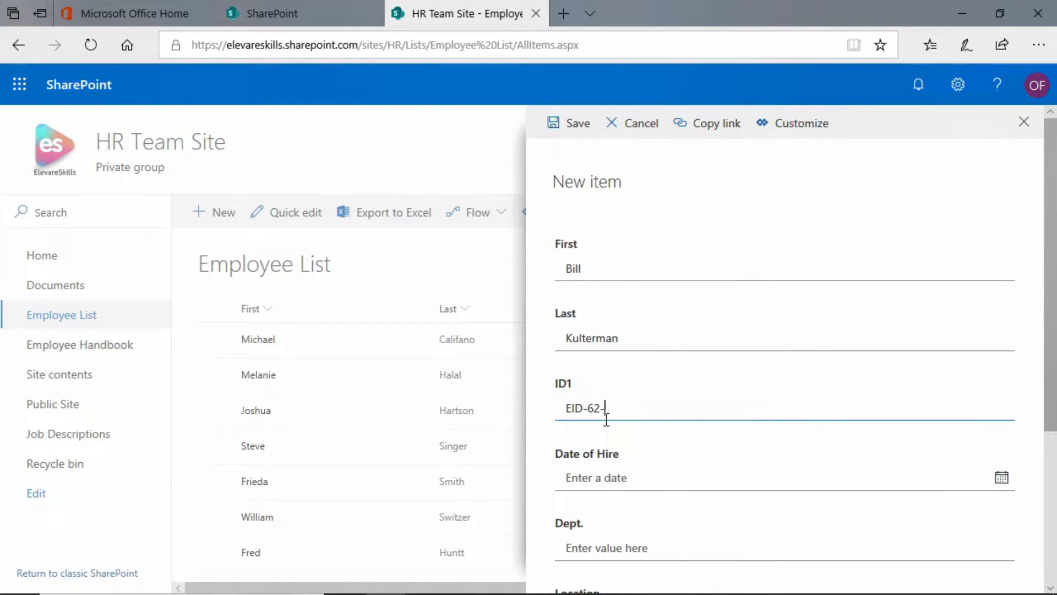
pyautogui.write('1')
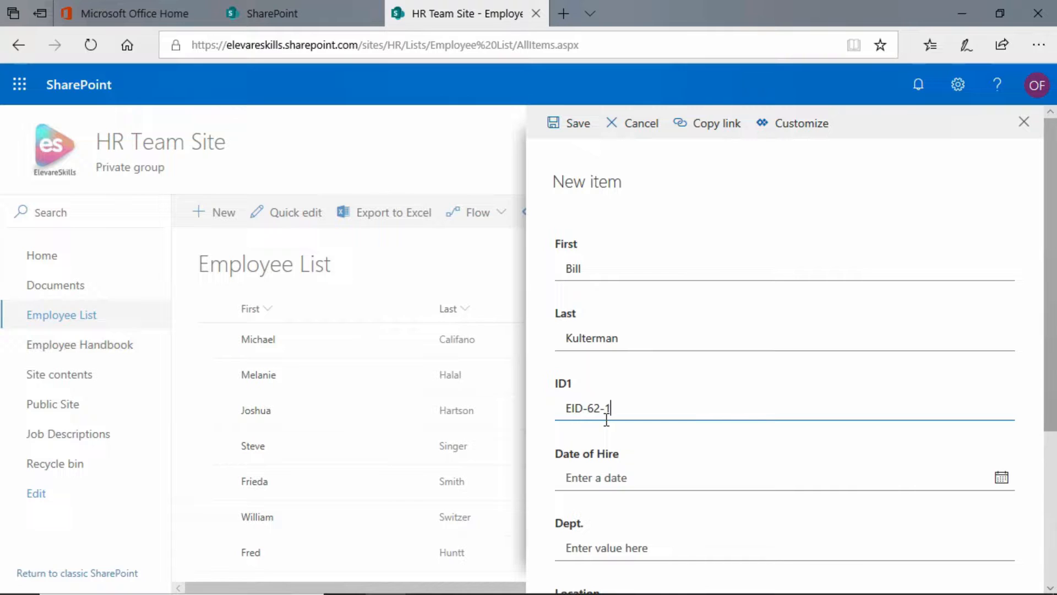
pyautogui.write('795')
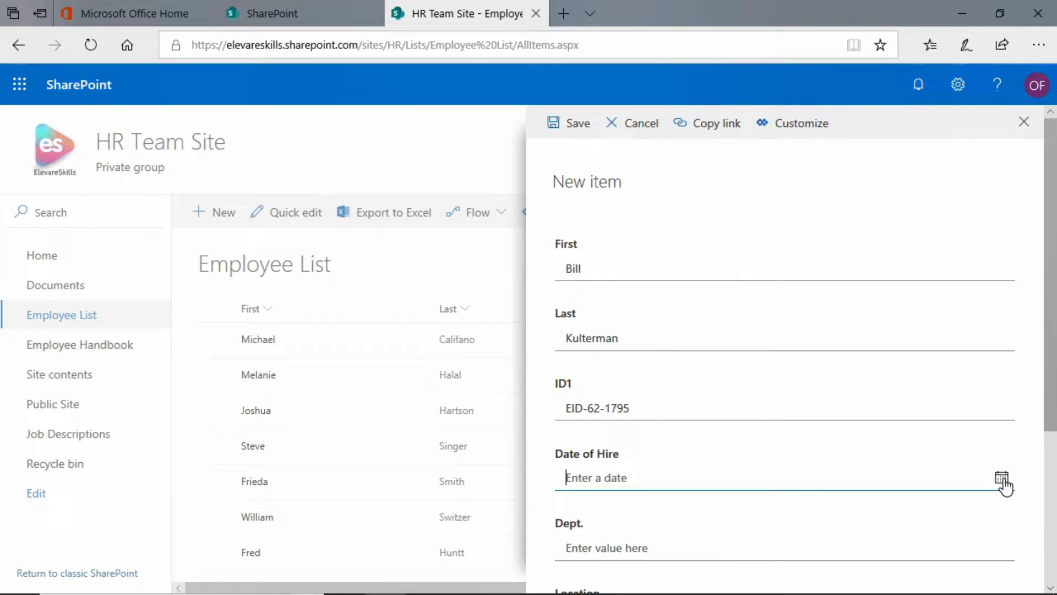
# - Pick 5/6/2019 as Date of Hire, enter Instructor as Dept. and Hourly Rate 100.00
pyautogui.click(1000, 477)
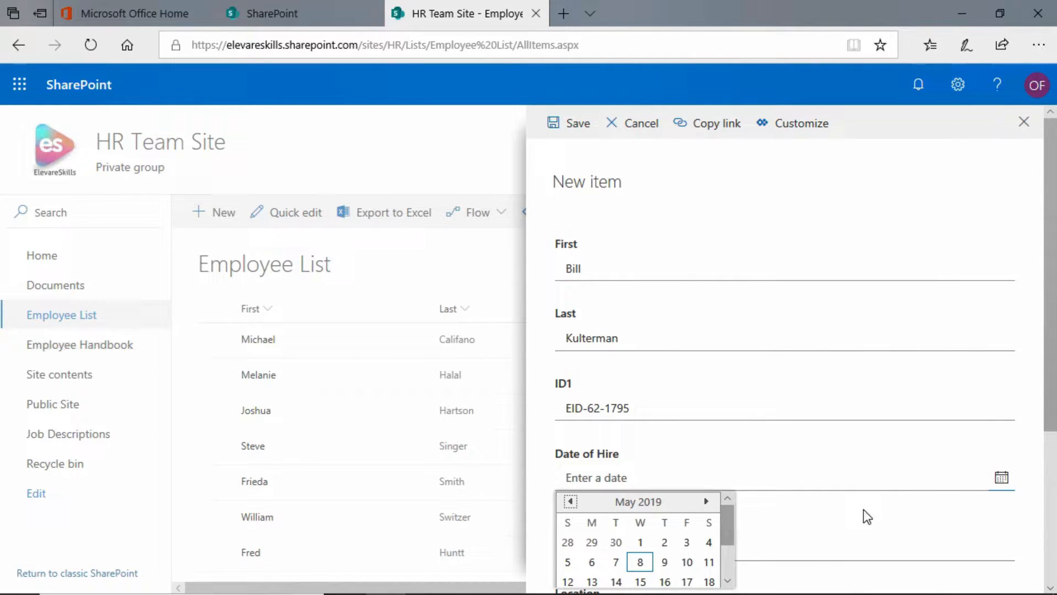
pyautogui.click(591, 562)
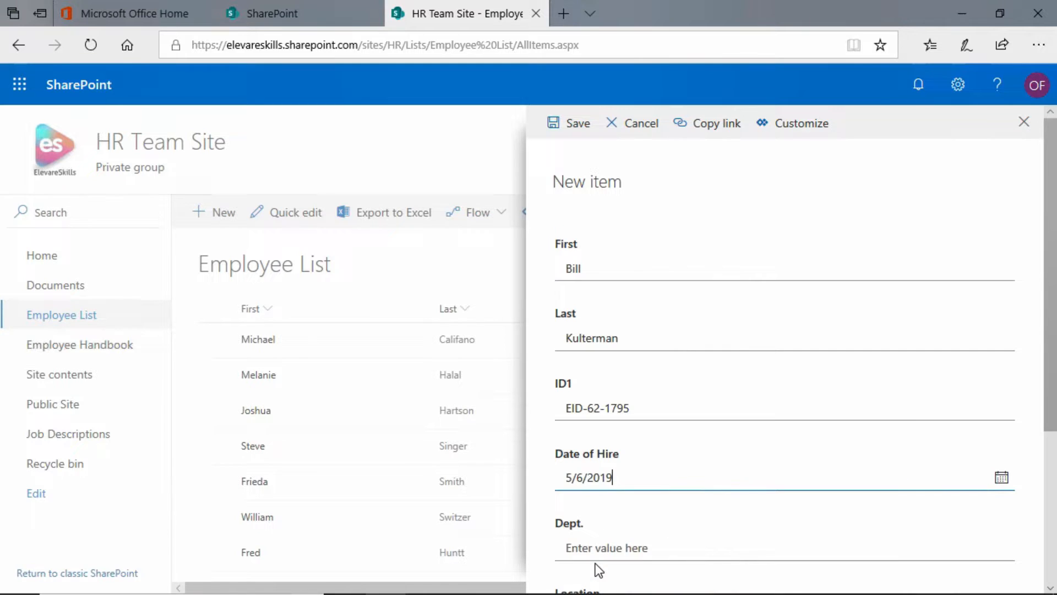
pyautogui.click(607, 548)
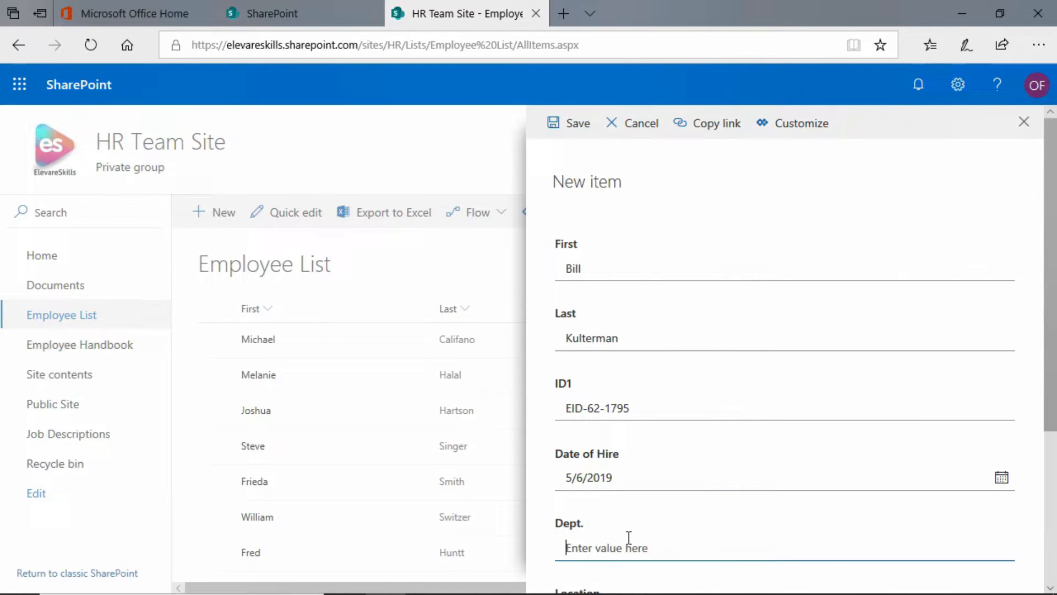
pyautogui.write('Instructor')
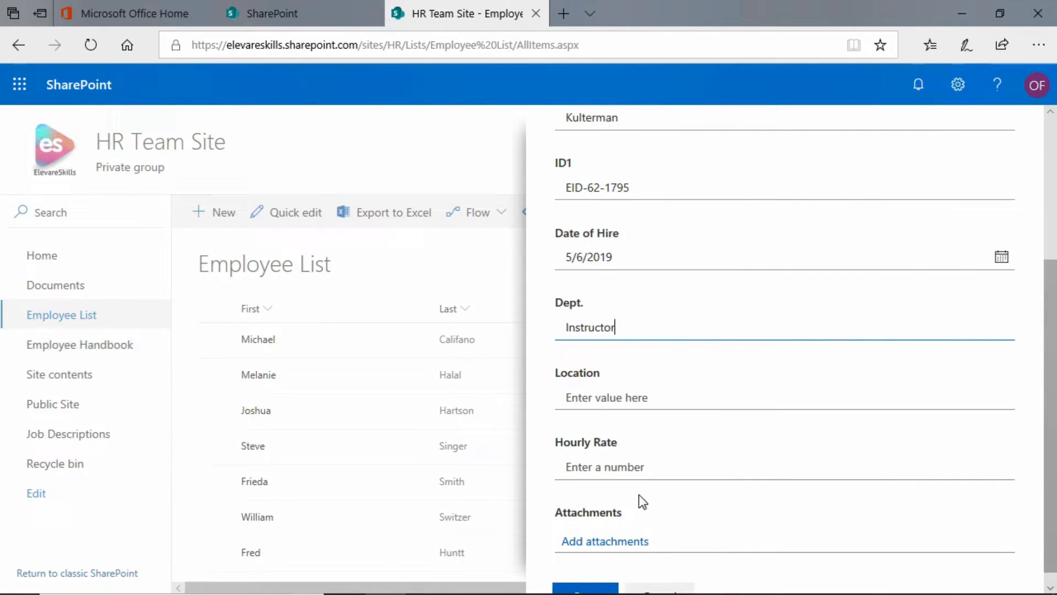
pyautogui.click(634, 466)
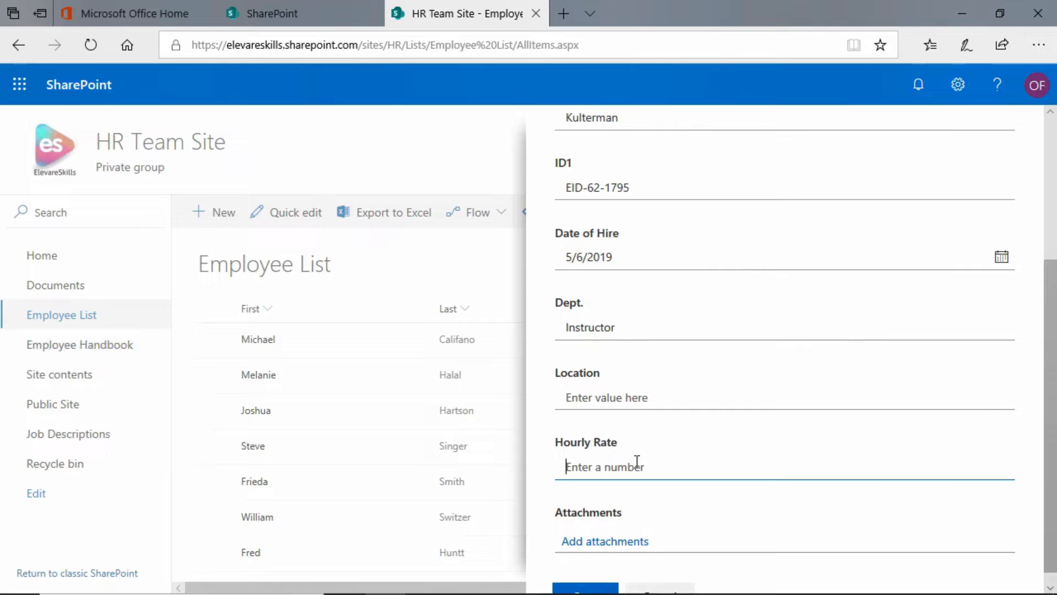
pyautogui.write('1')
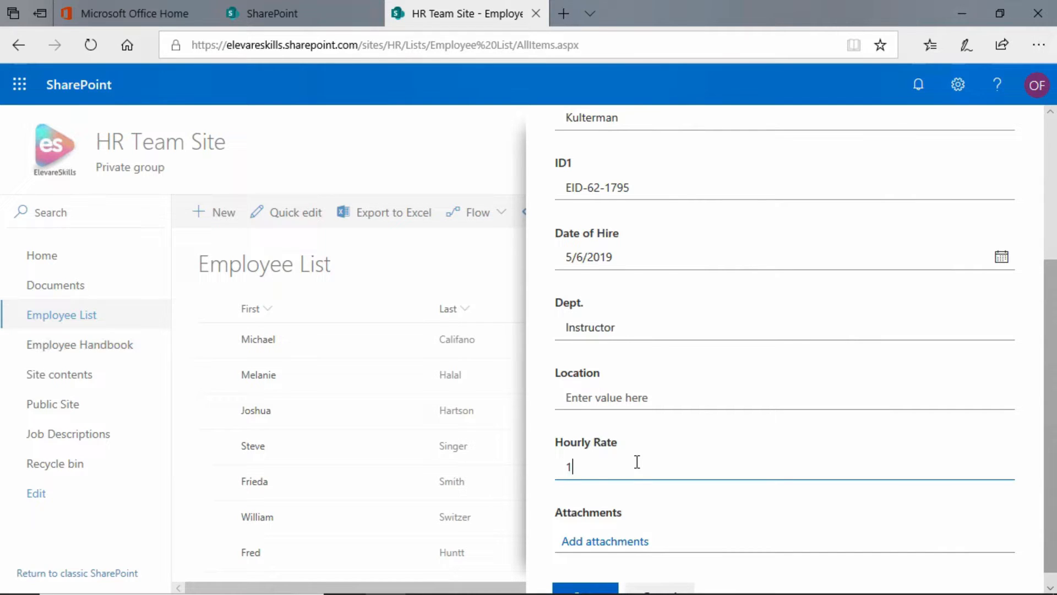
pyautogui.write('00.00')
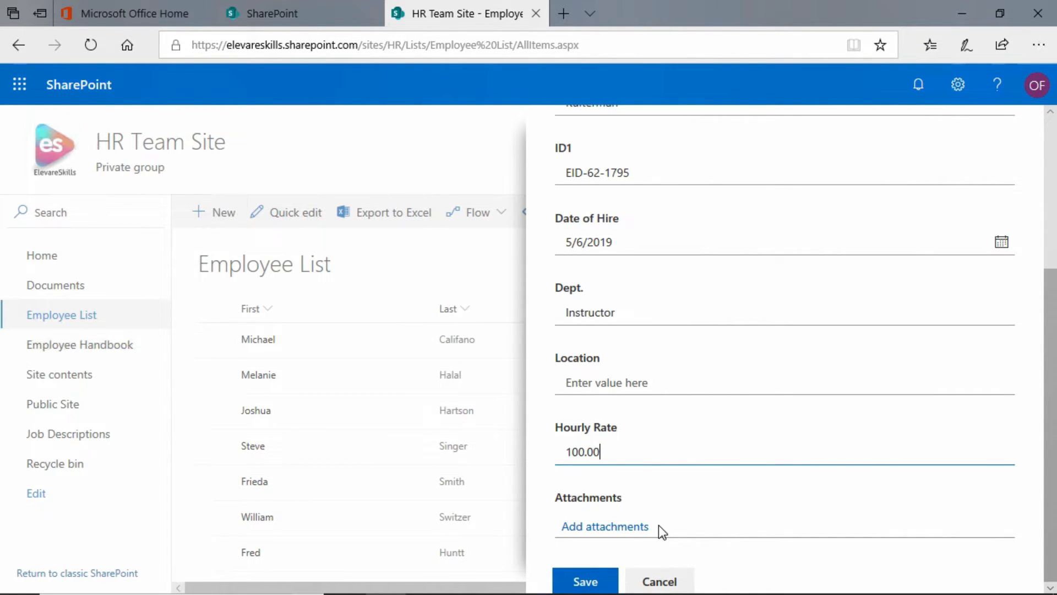
pyautogui.moveTo(618, 561)
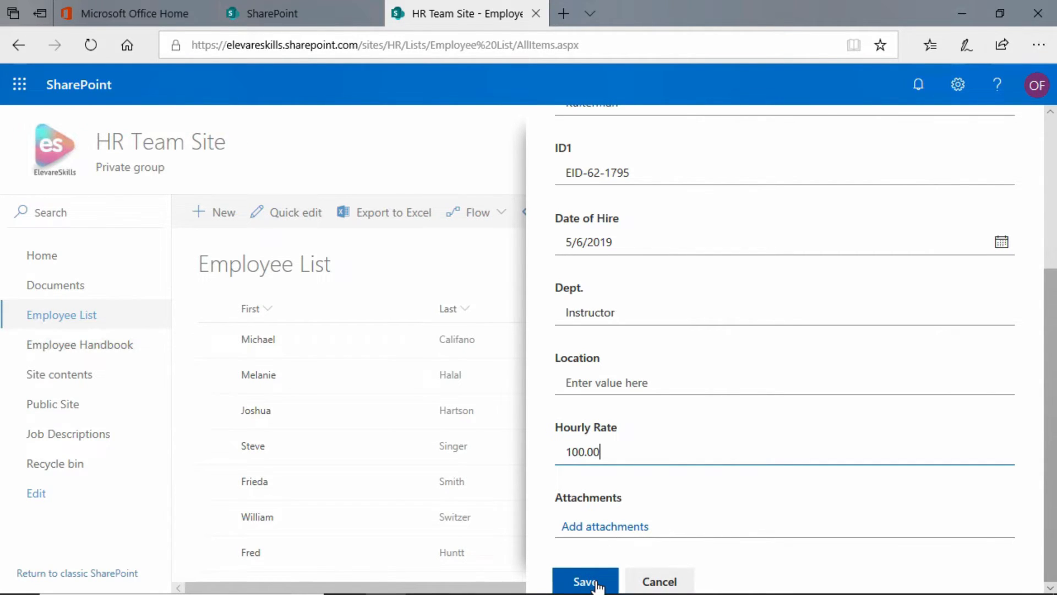
# - Save the item and select Bill Kulterman's row at the end of the list
pyautogui.click(585, 580)
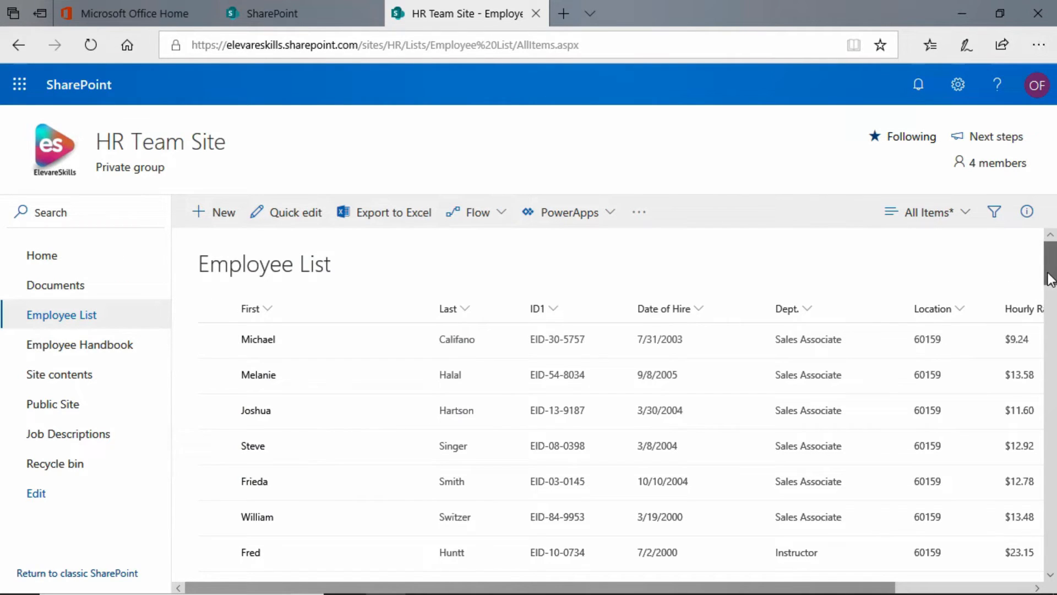
pyautogui.scroll(-3)
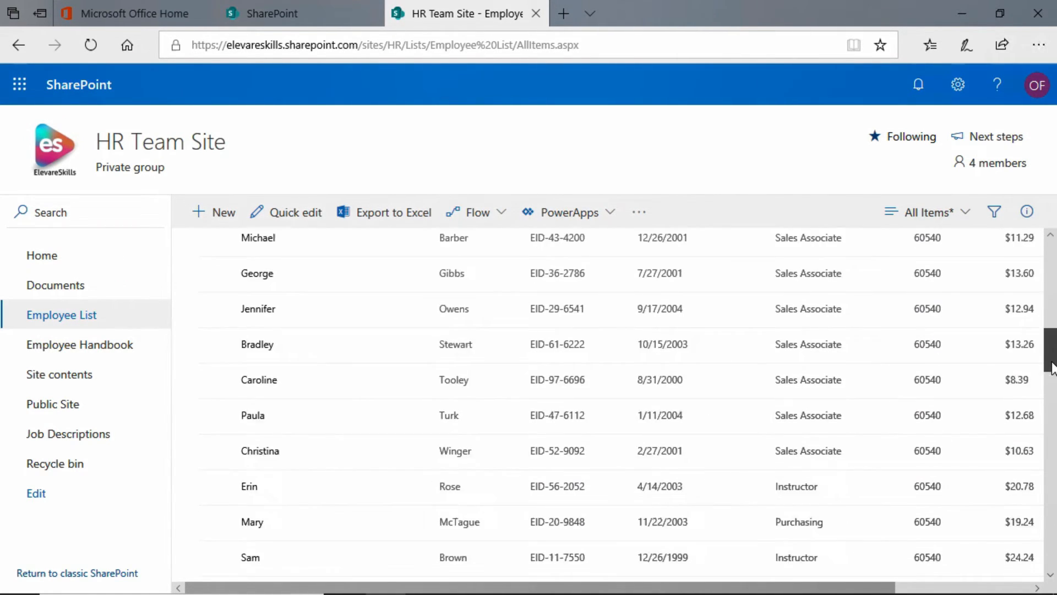
pyautogui.scroll(-3)
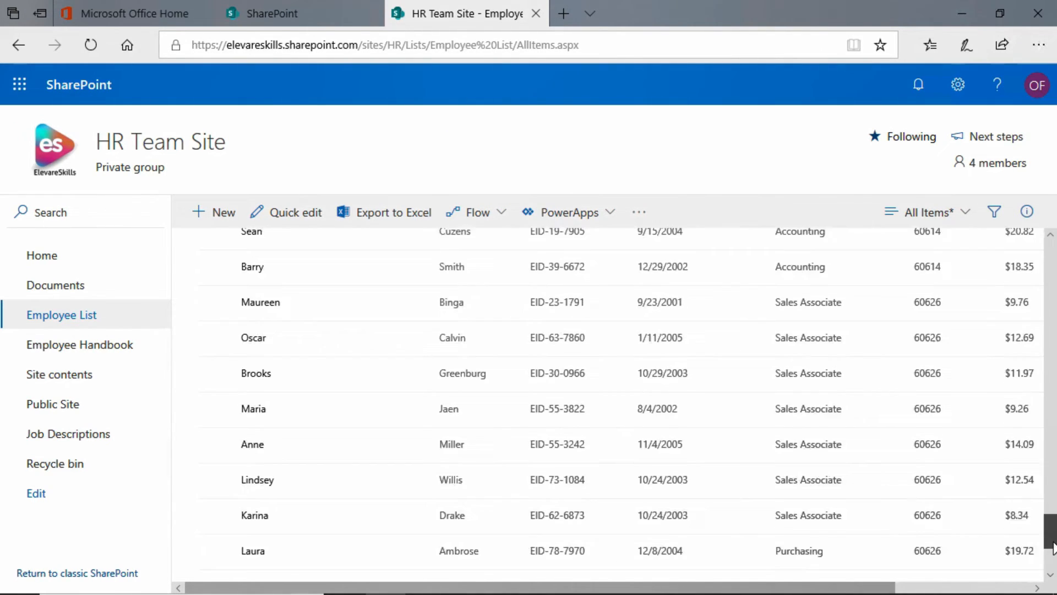
pyautogui.scroll(-3)
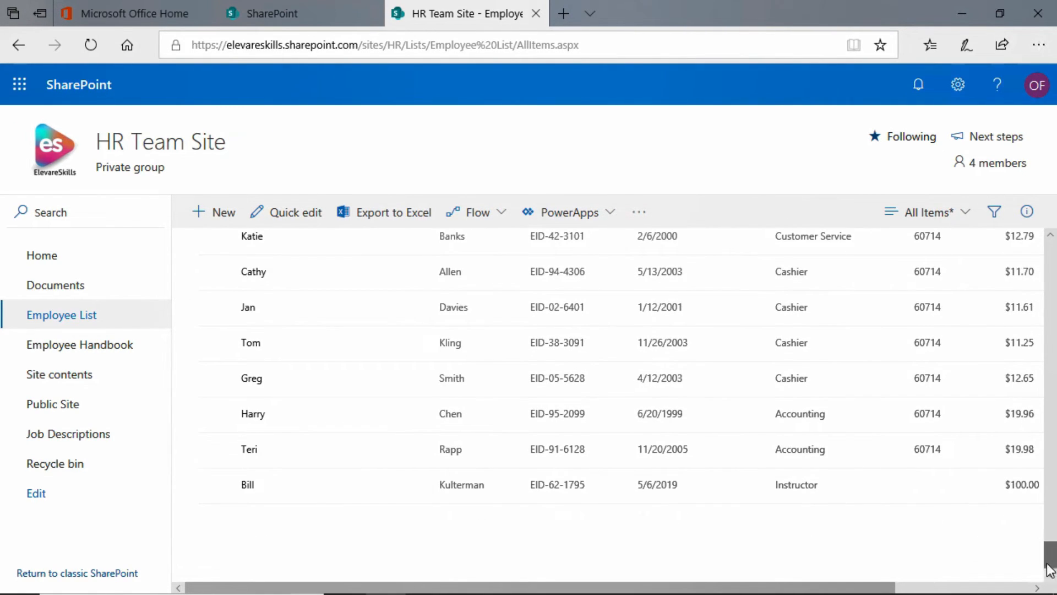
pyautogui.click(215, 485)
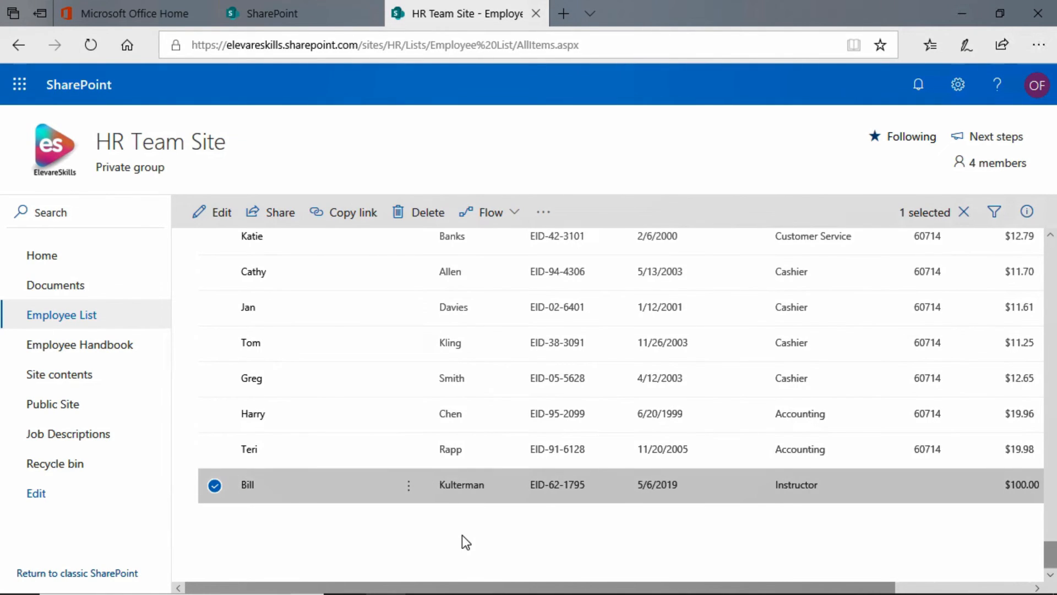
pyautogui.moveTo(587, 546)
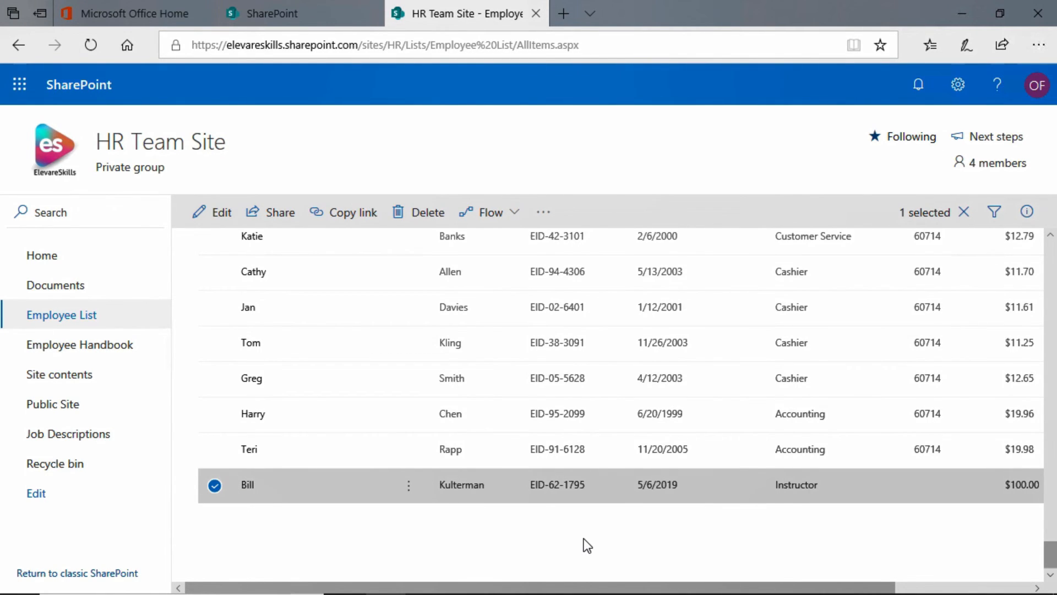